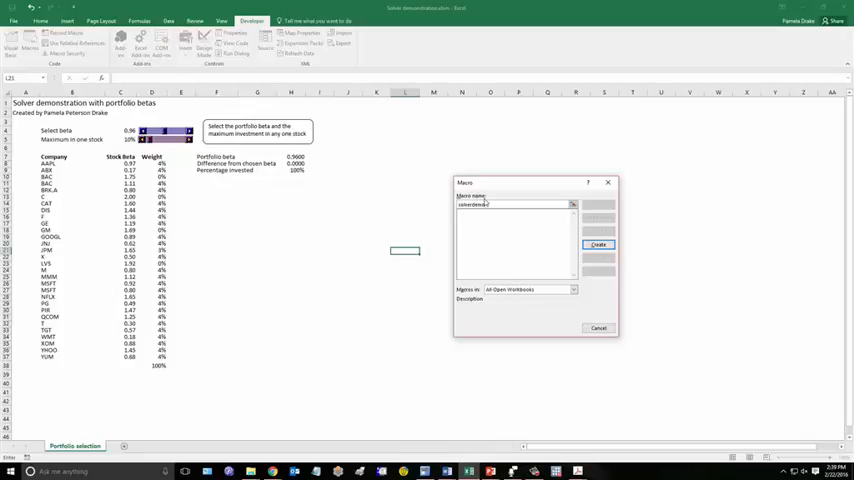
Create the empty solverdemo macro from the Macro dialog, landing in the VBA editor
{"action": "left_click", "coordinate": [598, 244]}
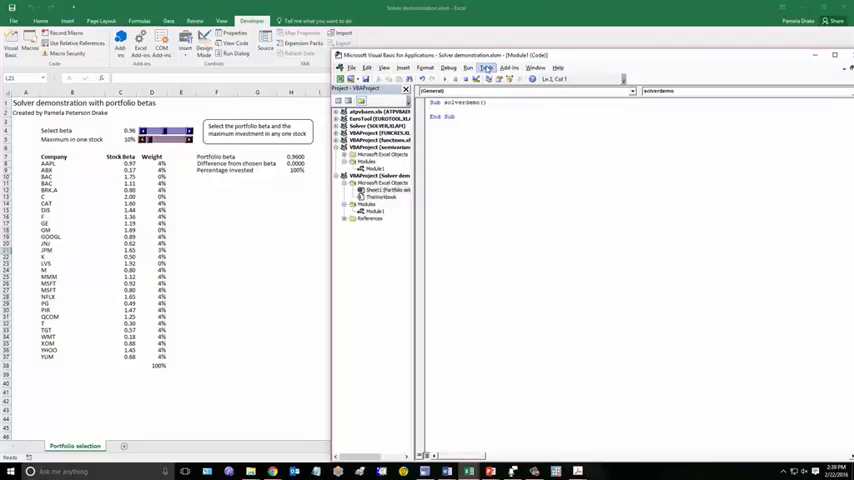
Bring up the project's References list via Tools to enable the Solver library
{"action": "left_click", "coordinate": [482, 68]}
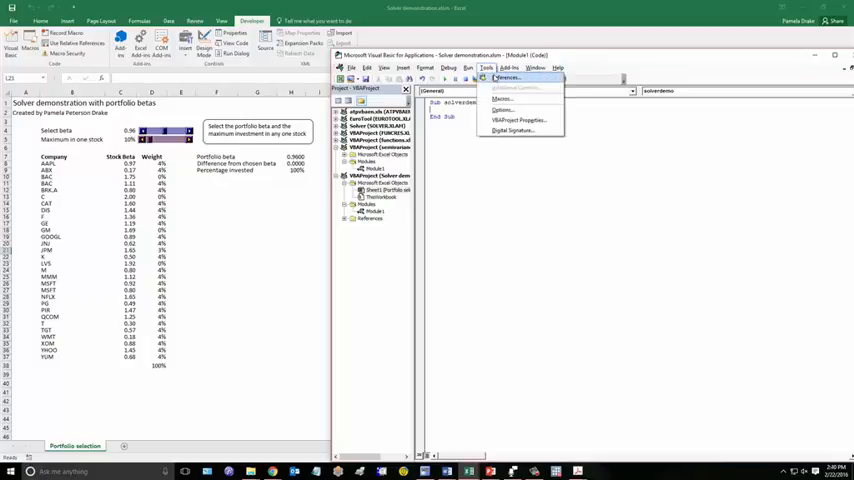
{"action": "left_click", "coordinate": [505, 78]}
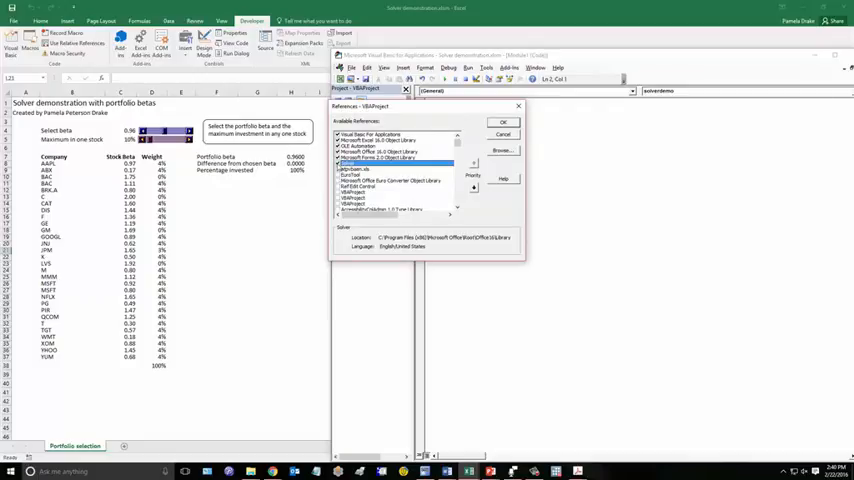
{"action": "mouse_move", "coordinate": [396, 176]}
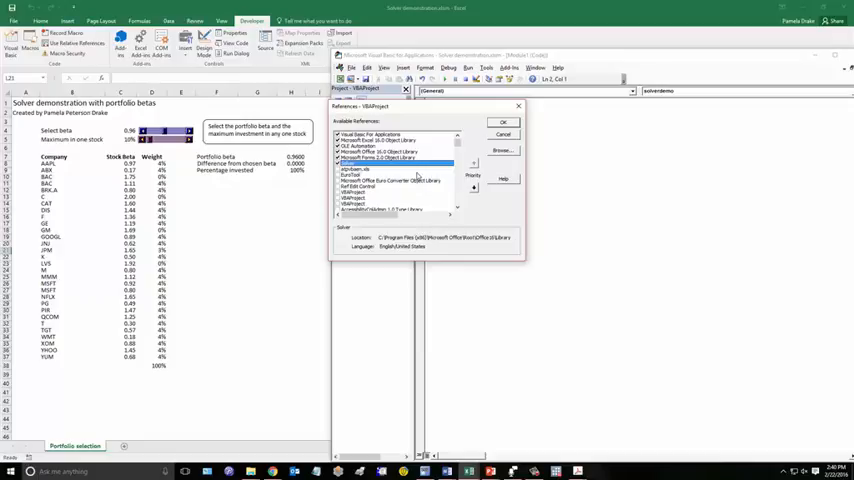
{"action": "mouse_move", "coordinate": [404, 198]}
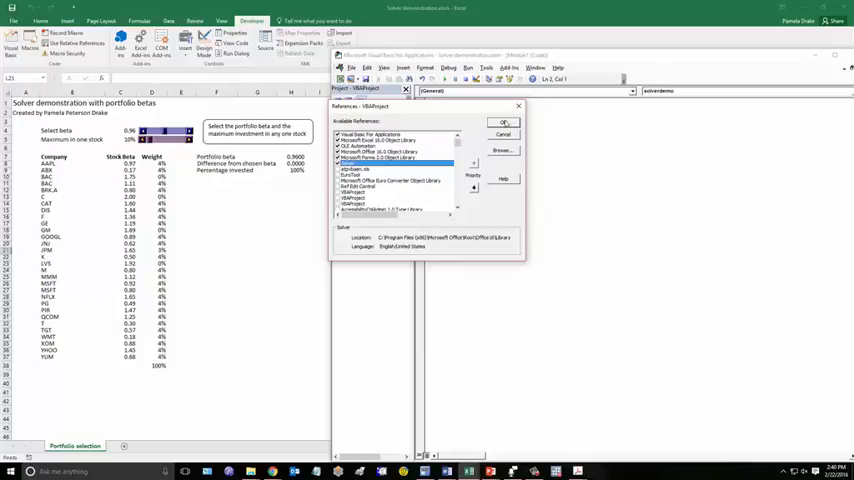
Confirm the Solver reference and begin the SolverReset line inside Sub solverdemo
{"action": "left_click", "coordinate": [503, 122]}
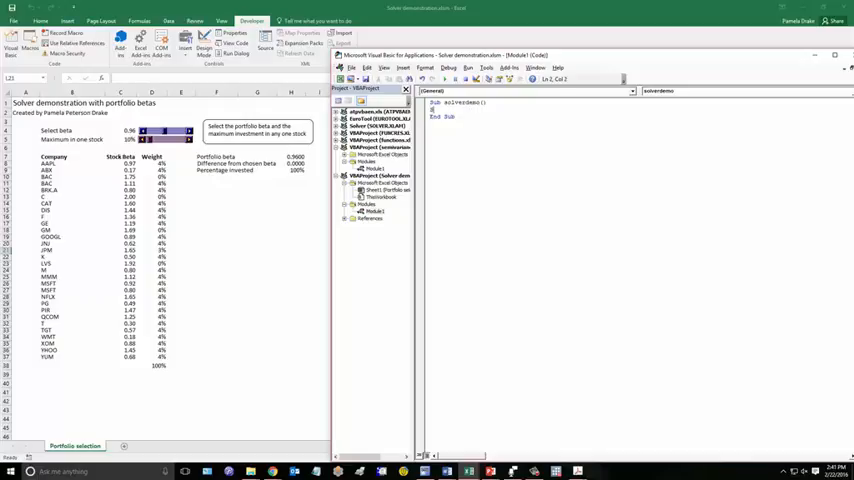
{"action": "type", "text": "Solverok setcell:=\"$H$8\", maxminval:=3, valueof:=0,"}
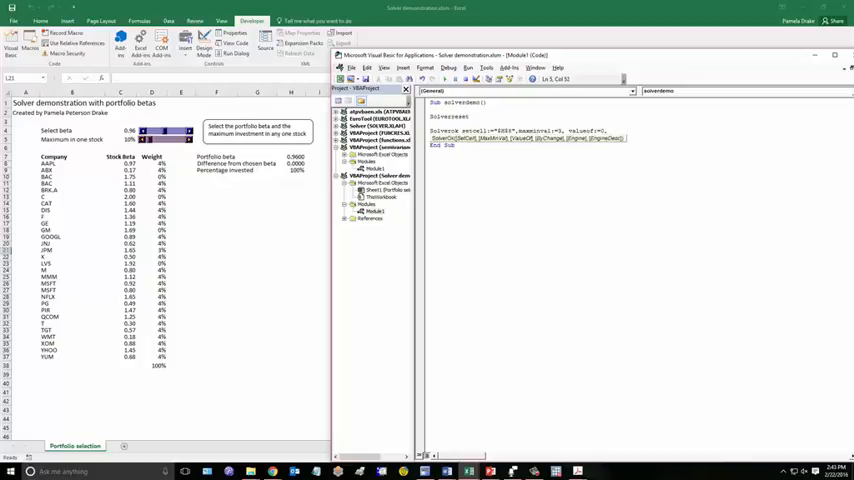
Continue the SolverOk statement with the bychange argument for the weight cells
{"action": "type", "text": "byphange:=\"$D$8:$D$37\", _"}
{"action": "type", "text": "solveradd cellref:=\"$D$8\", "}
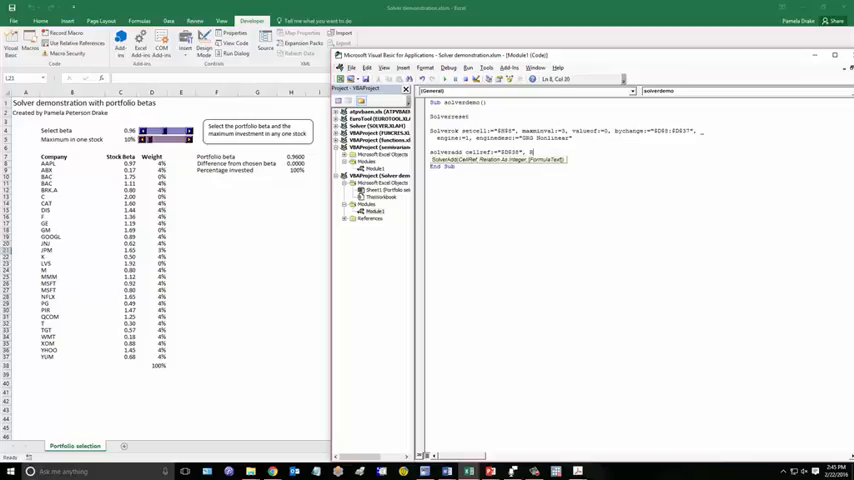
Add the Relation argument to the SolverAdd constraint on cell $D$38
{"action": "type", "text": "Relation:=2, formulatext:=\"$C$4"}
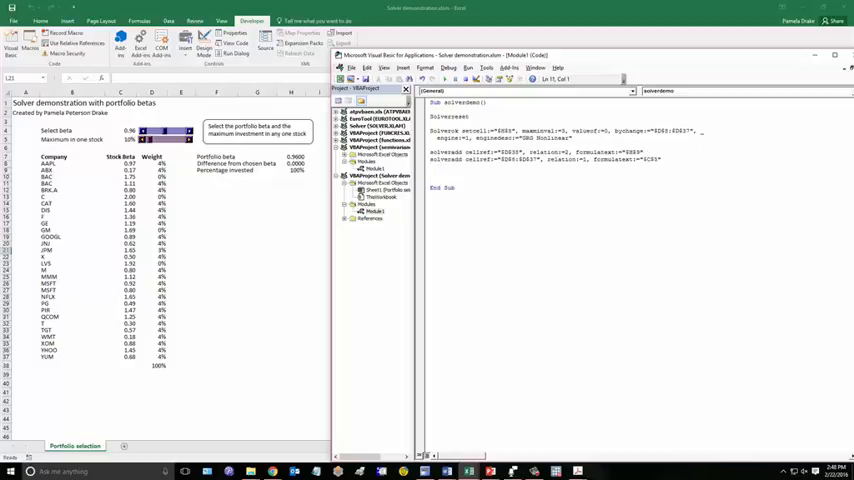
End the macro with 'solversolve userfinish:=true' before End Sub
{"action": "type", "text": "solversolve"}
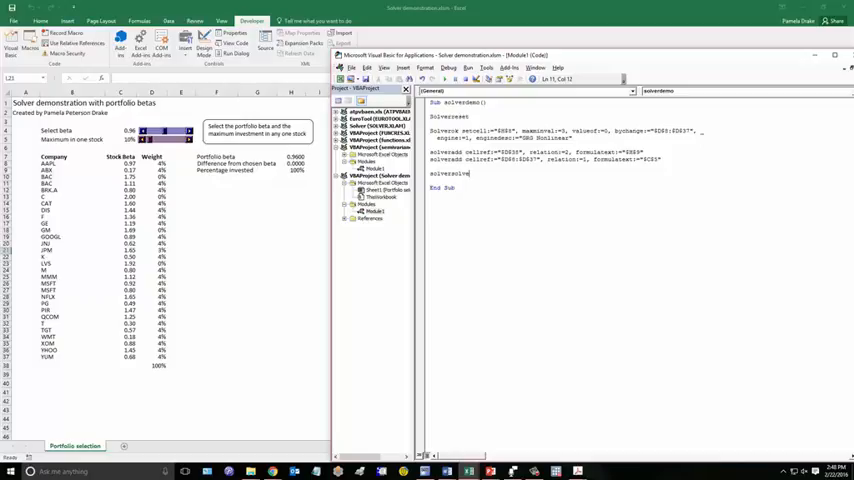
{"action": "type", "text": "userfinish:"}
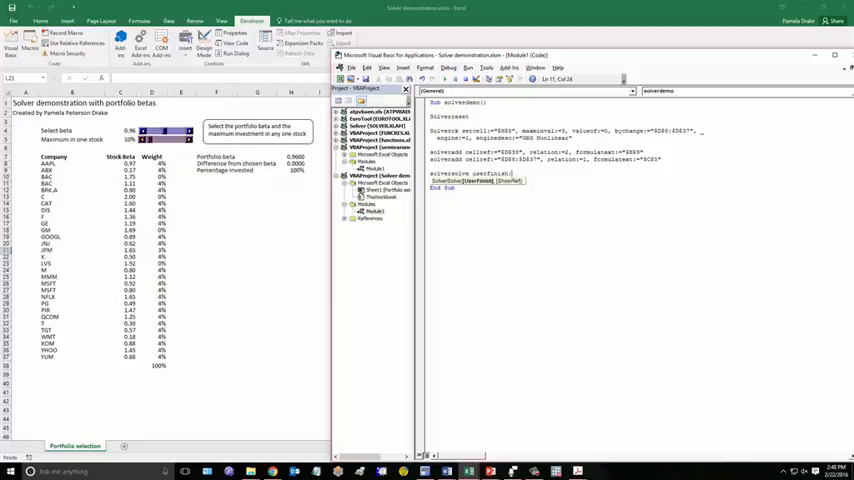
{"action": "type", "text": "=true"}
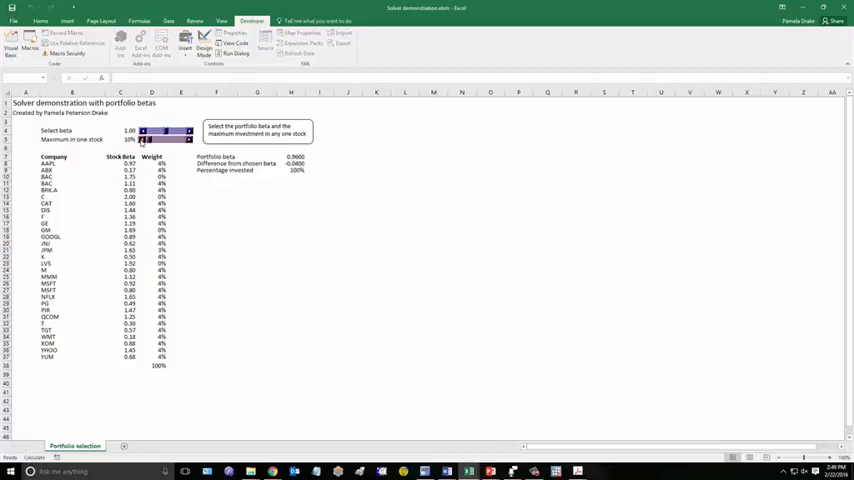
Lower the maximum investment per stock to 8% with its scroll bar
{"action": "left_click", "coordinate": [186, 144]}
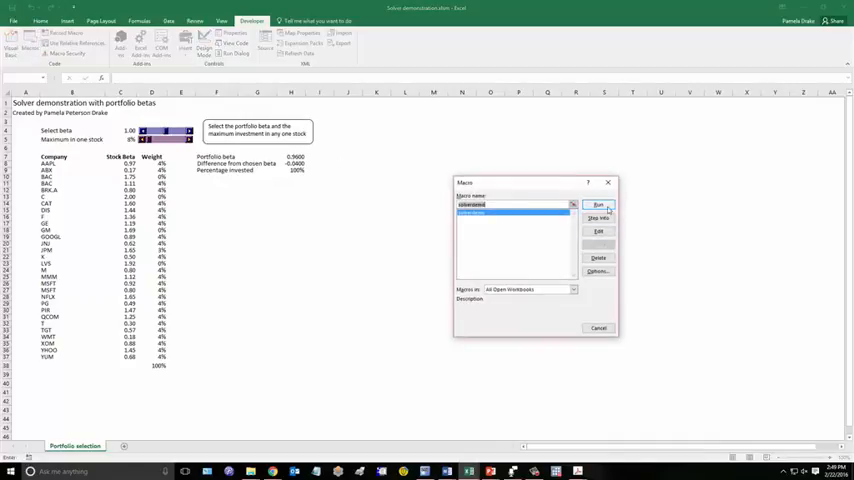
{"action": "left_click", "coordinate": [598, 206]}
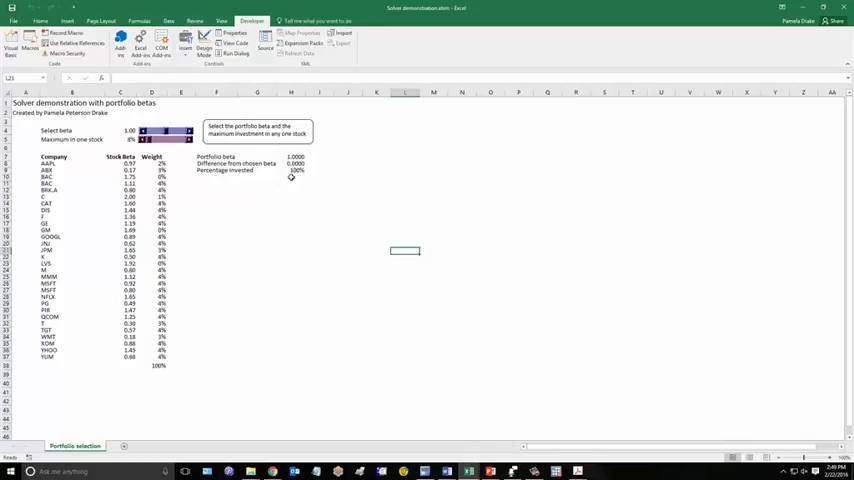
{"action": "mouse_move", "coordinate": [308, 165]}
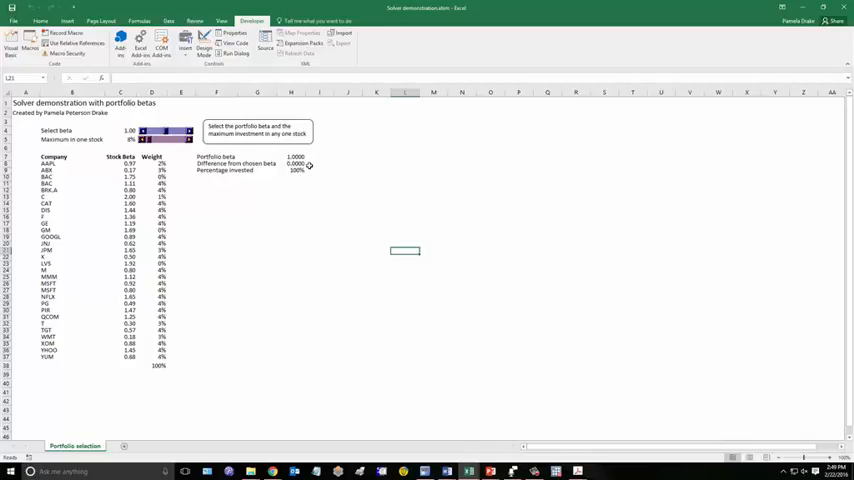
{"action": "mouse_move", "coordinate": [315, 170]}
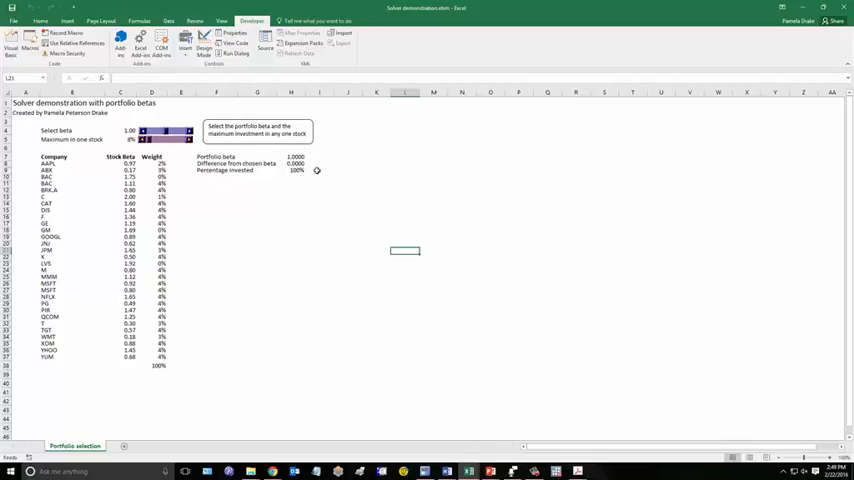
{"action": "mouse_move", "coordinate": [337, 179]}
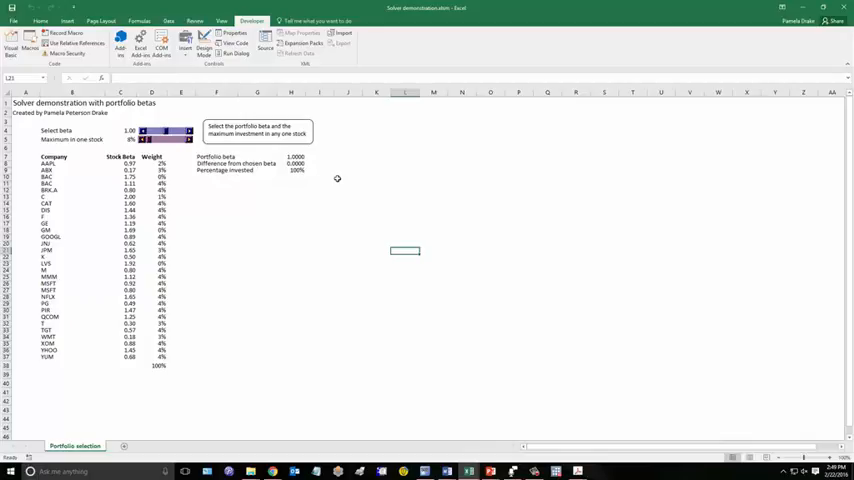
{"action": "mouse_move", "coordinate": [341, 178]}
{"action": "type", "text": "Select stocks"}
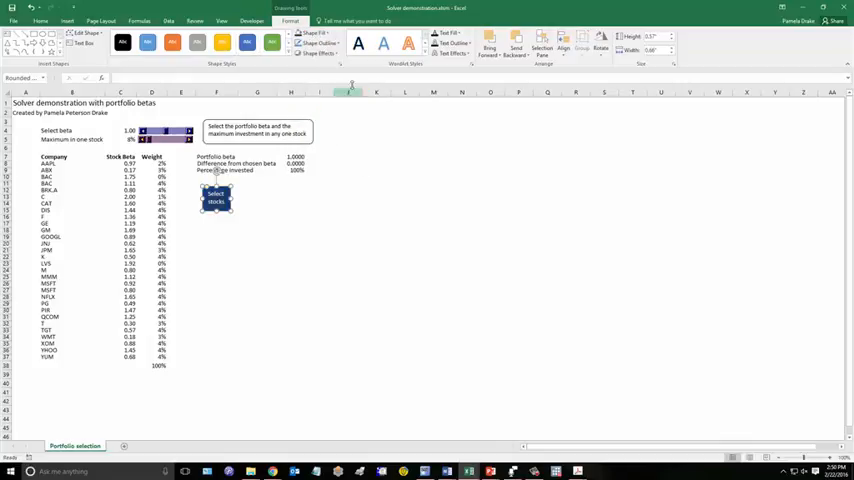
Apply a shape effect to the dark blue Select stocks button
{"action": "left_click", "coordinate": [319, 55]}
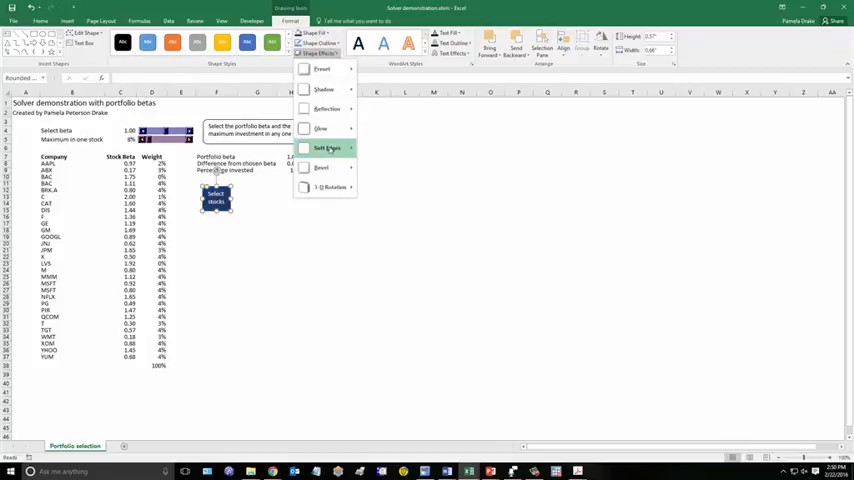
{"action": "left_click", "coordinate": [320, 167]}
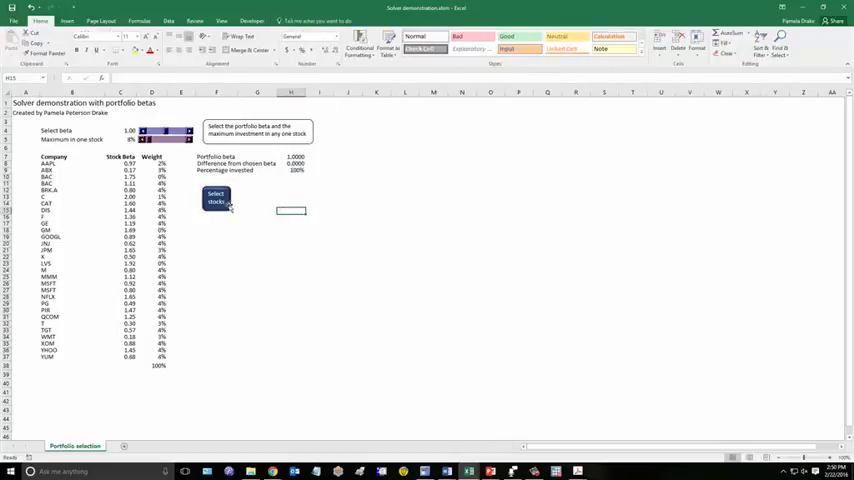
Assign the solverdemo macro to the Select stocks button via its right-click menu
{"action": "right_click", "coordinate": [216, 198]}
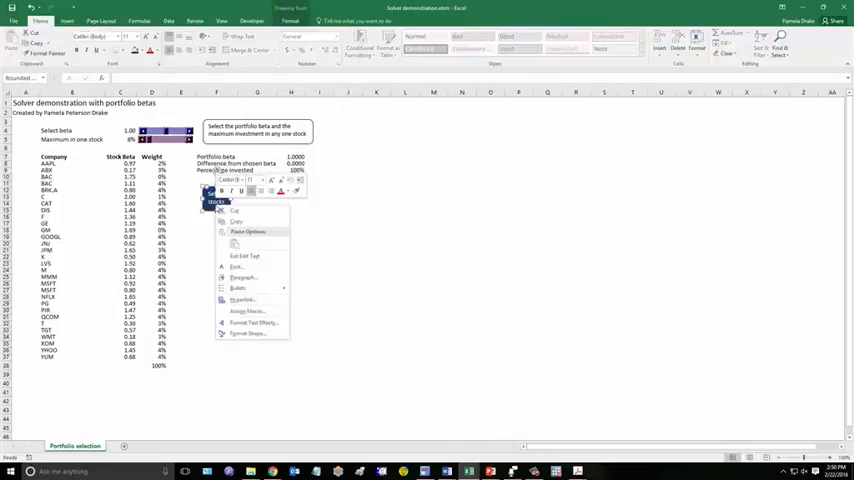
{"action": "mouse_move", "coordinate": [249, 311]}
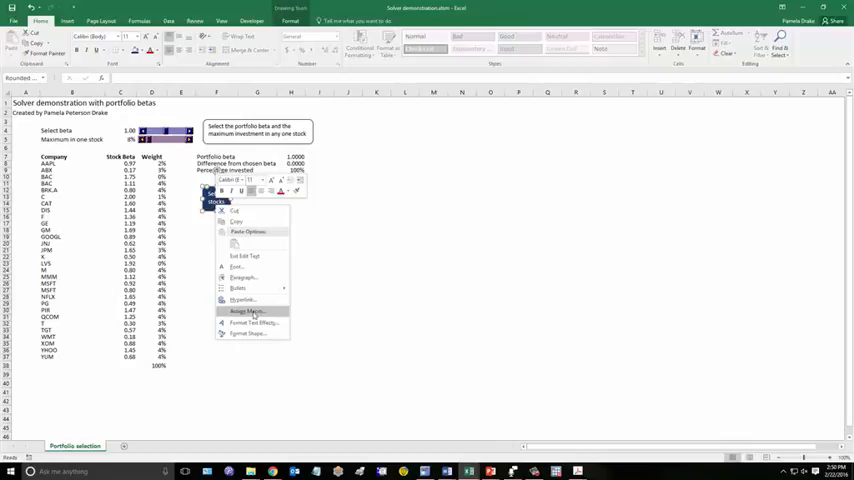
{"action": "left_click", "coordinate": [241, 311]}
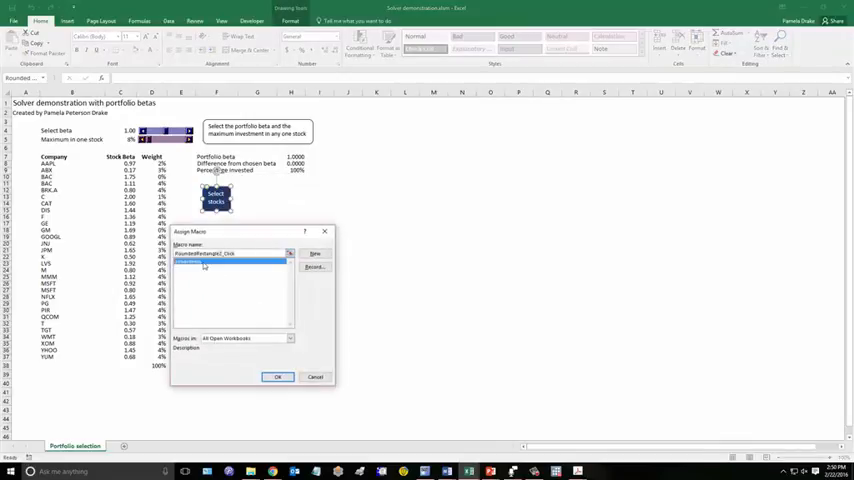
{"action": "left_click", "coordinate": [279, 376]}
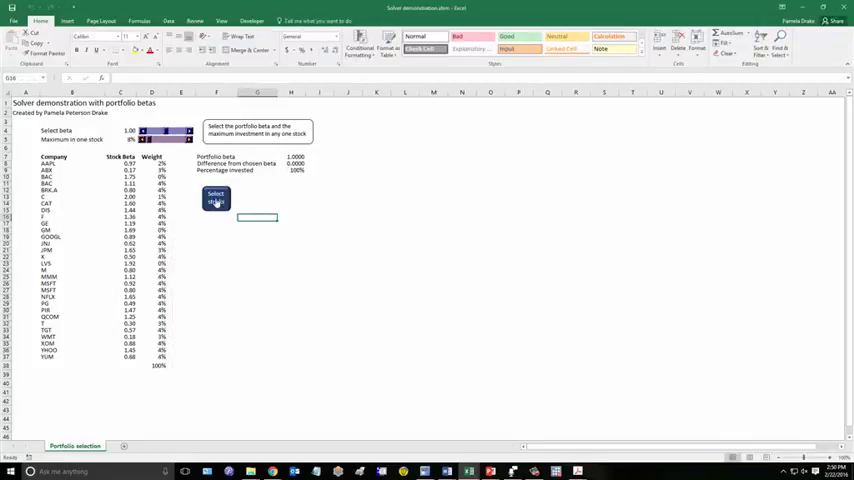
{"action": "mouse_move", "coordinate": [256, 202]}
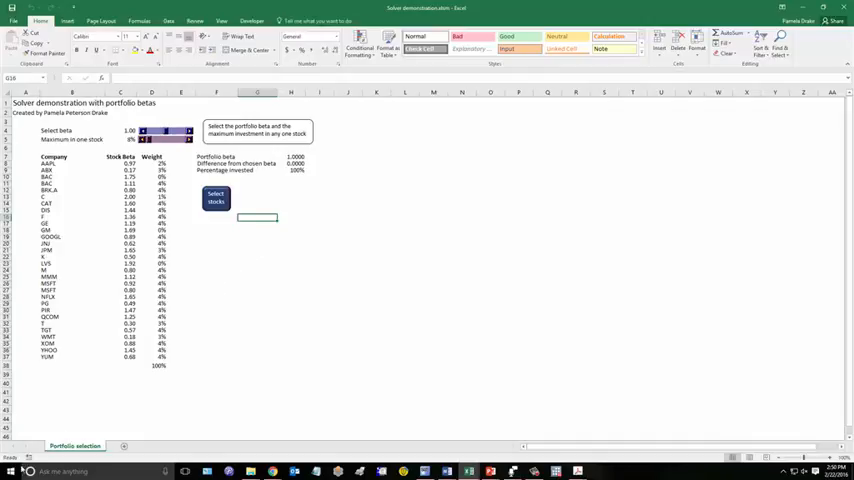
{"action": "mouse_move", "coordinate": [247, 282]}
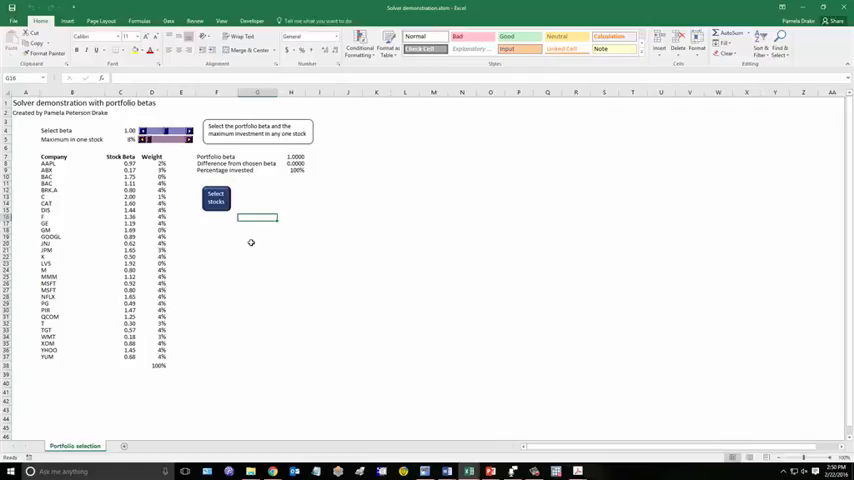
{"action": "mouse_move", "coordinate": [241, 242]}
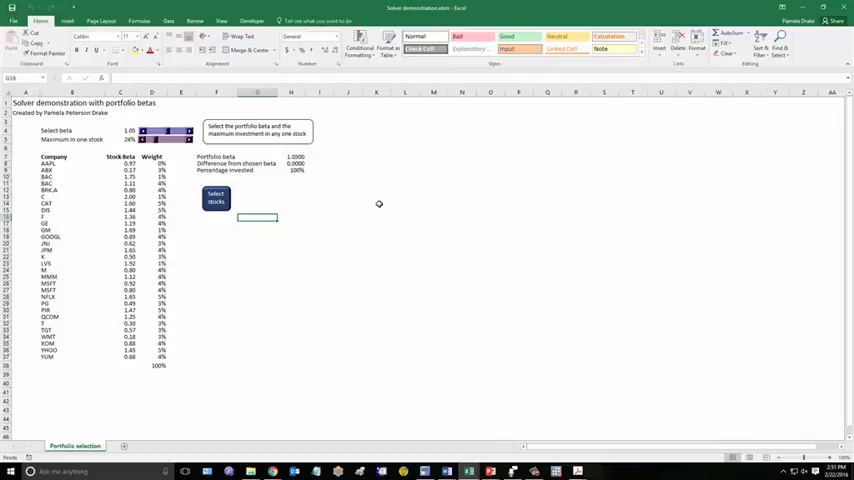
{"action": "mouse_move", "coordinate": [572, 173]}
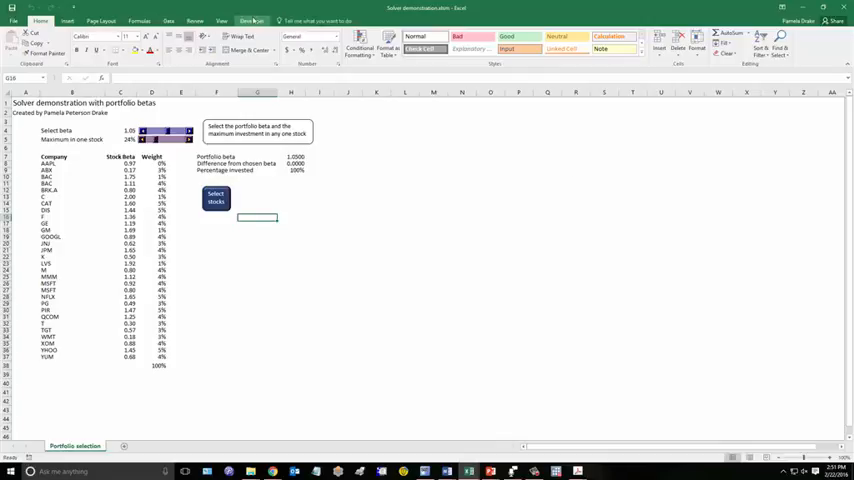
Show the Developer ribbon after re-solving the weights for beta 1.05 and a 24% cap
{"action": "left_click", "coordinate": [245, 18]}
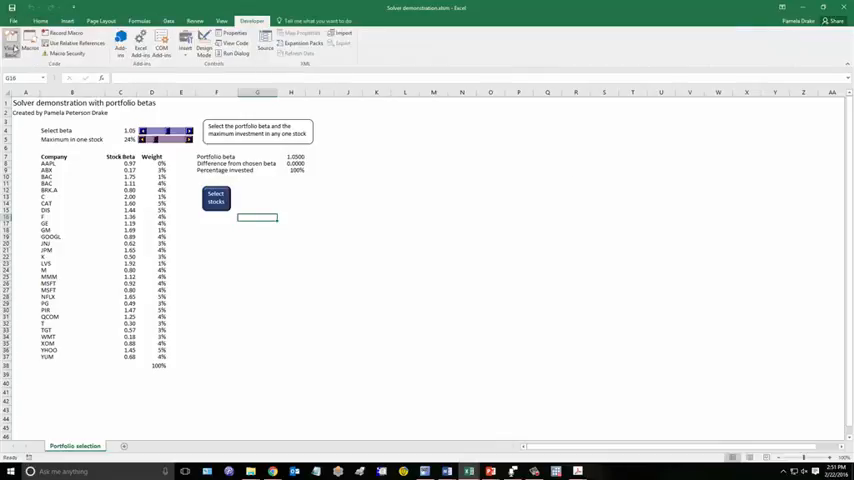